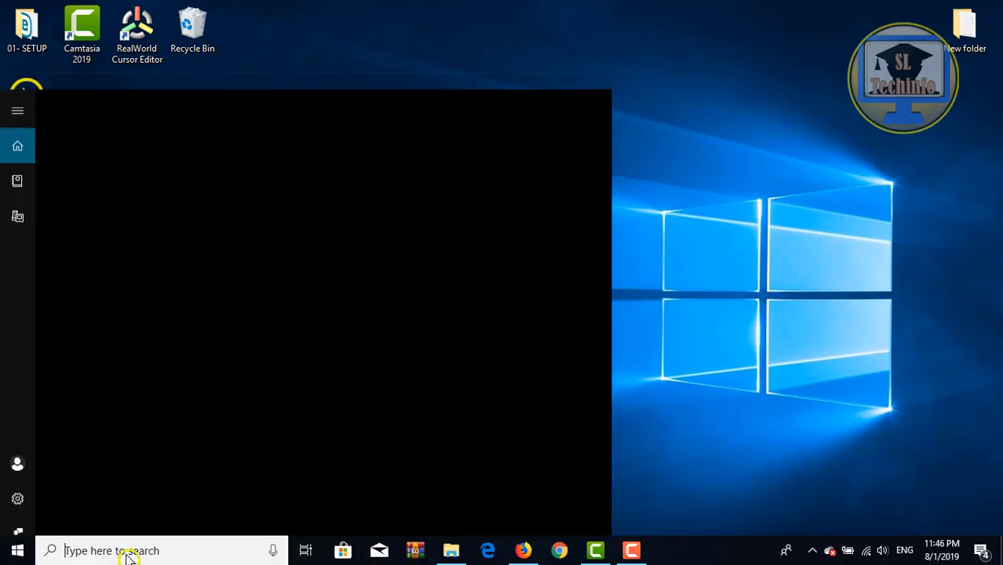
# Search 'mouse' from the taskbar to reach the Mouse settings page.
pyautogui.write('mo')
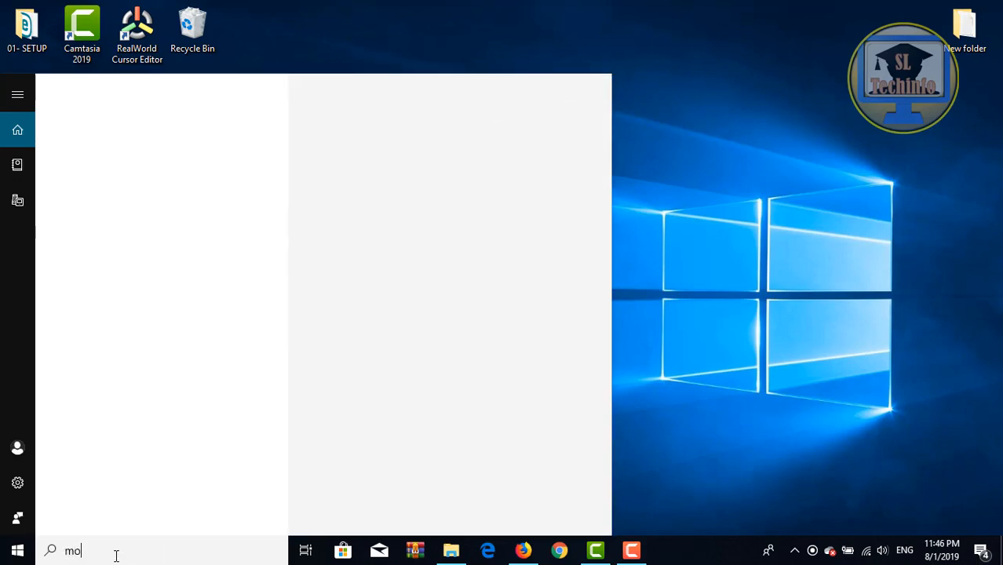
pyautogui.write('use')
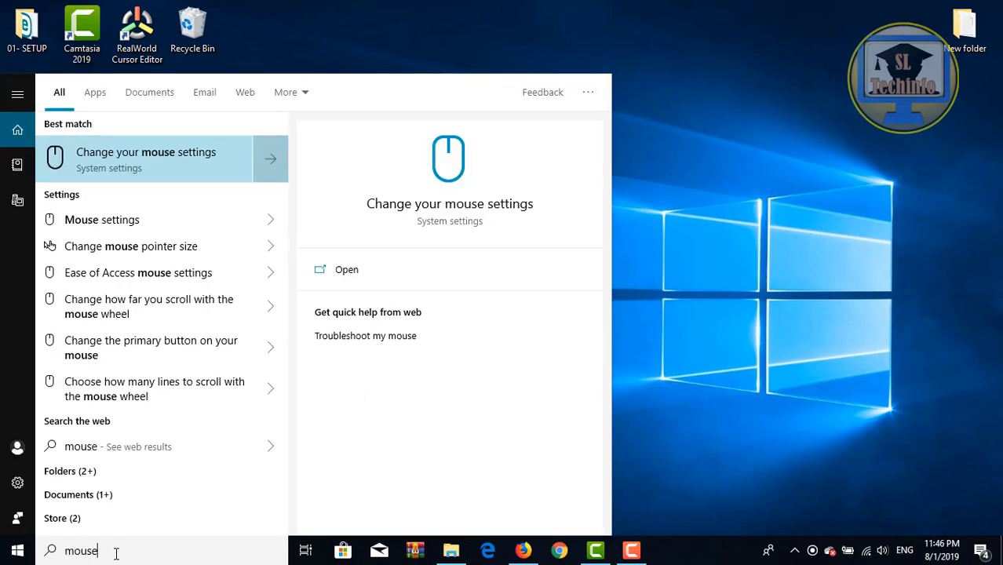
pyautogui.moveTo(158, 220)
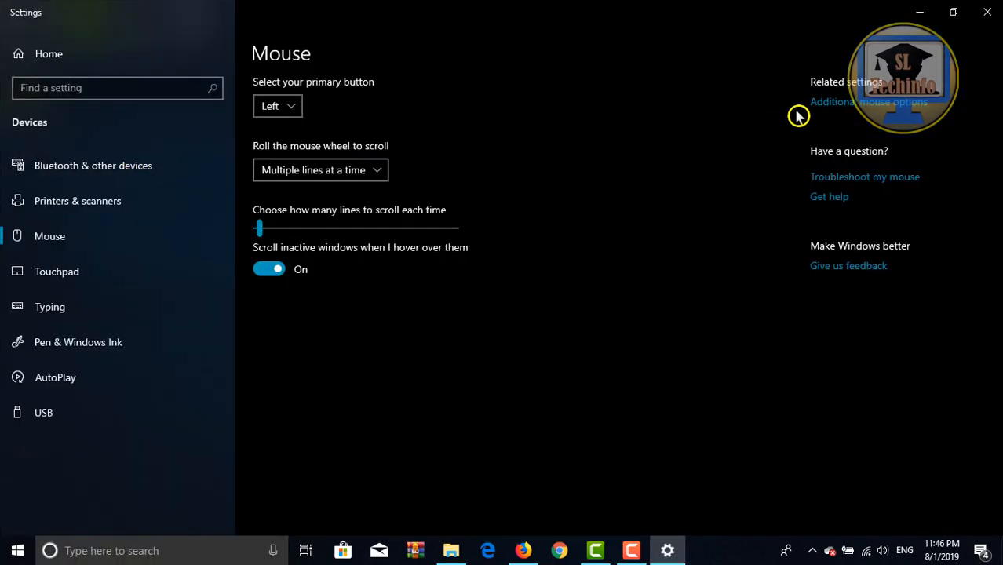
# Bring up Mouse Properties via Additional mouse options and view the Pointer Options.
pyautogui.click(868, 101)
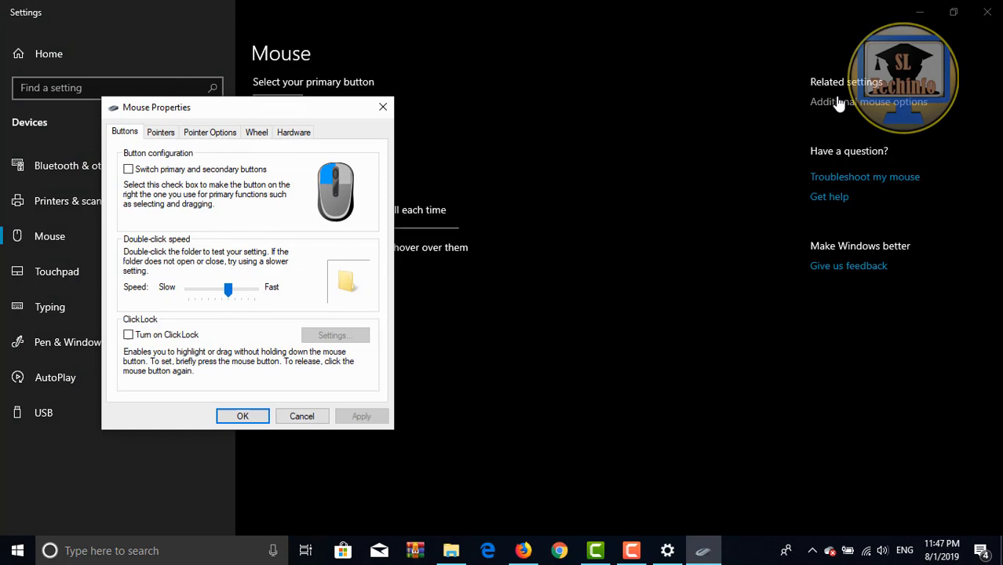
pyautogui.moveTo(243, 140)
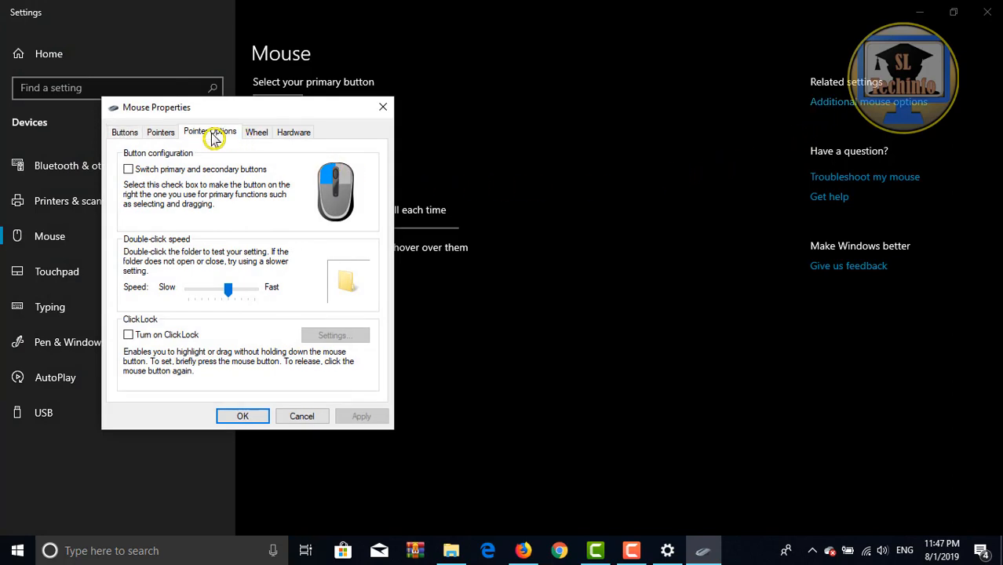
pyautogui.click(210, 132)
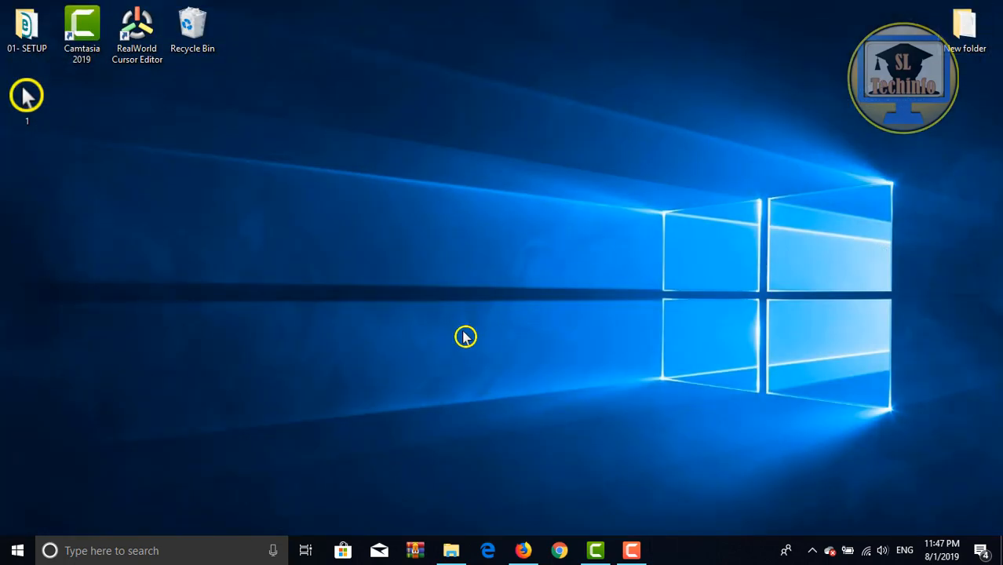
# Reach Settings through the desktop's Display settings and search for 'mouse'.
pyautogui.rightClick(465, 337)
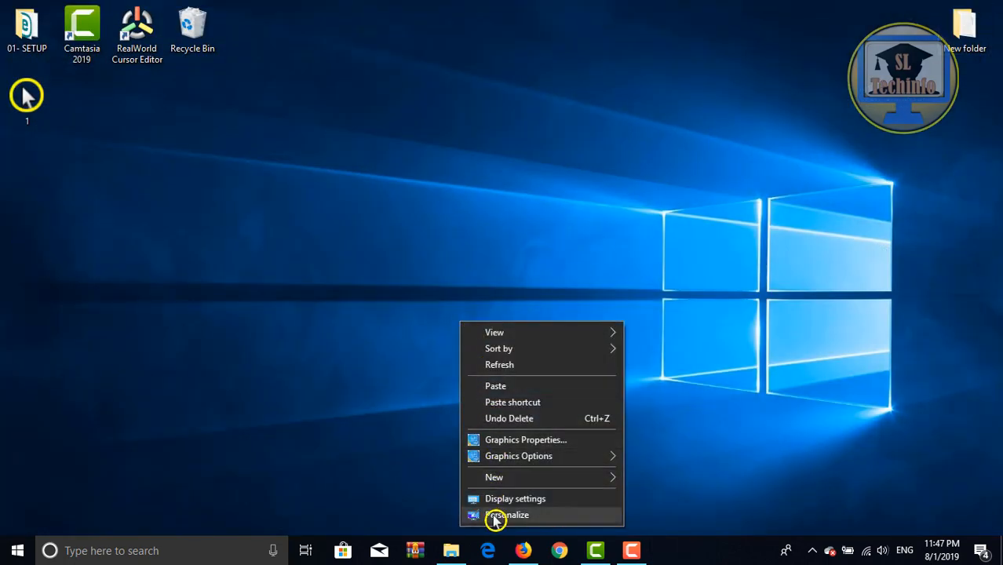
pyautogui.click(507, 515)
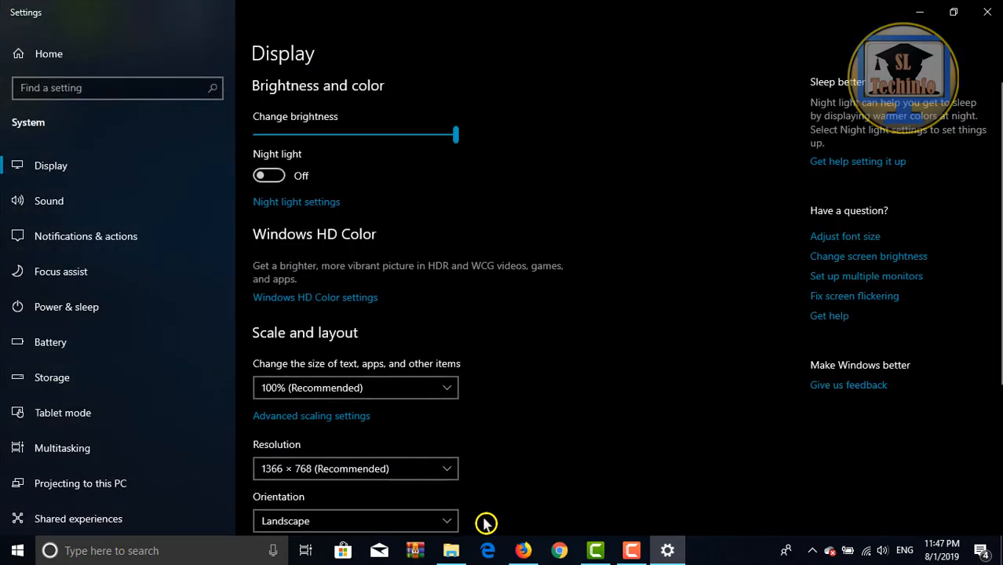
pyautogui.click(118, 87)
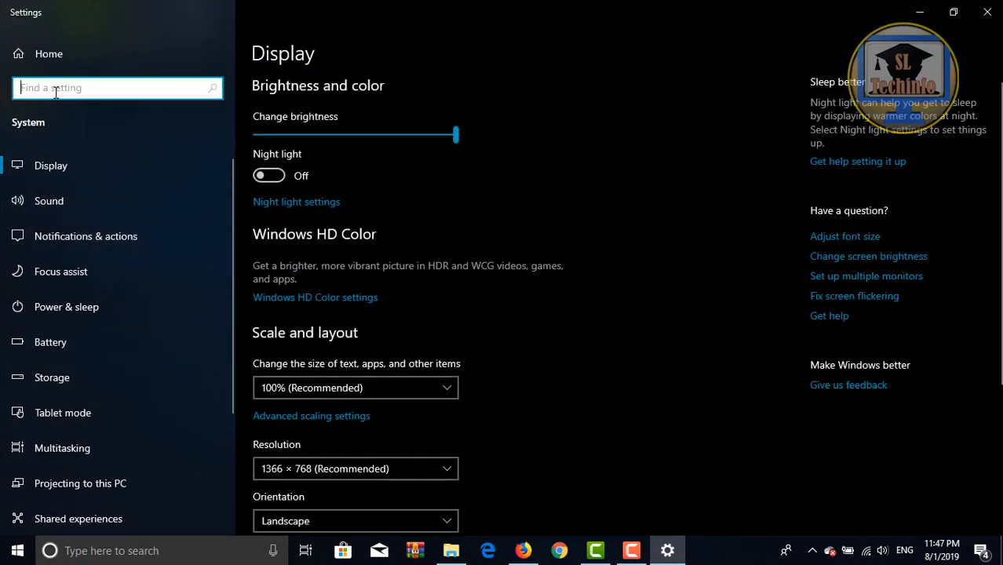
pyautogui.write('mouse')
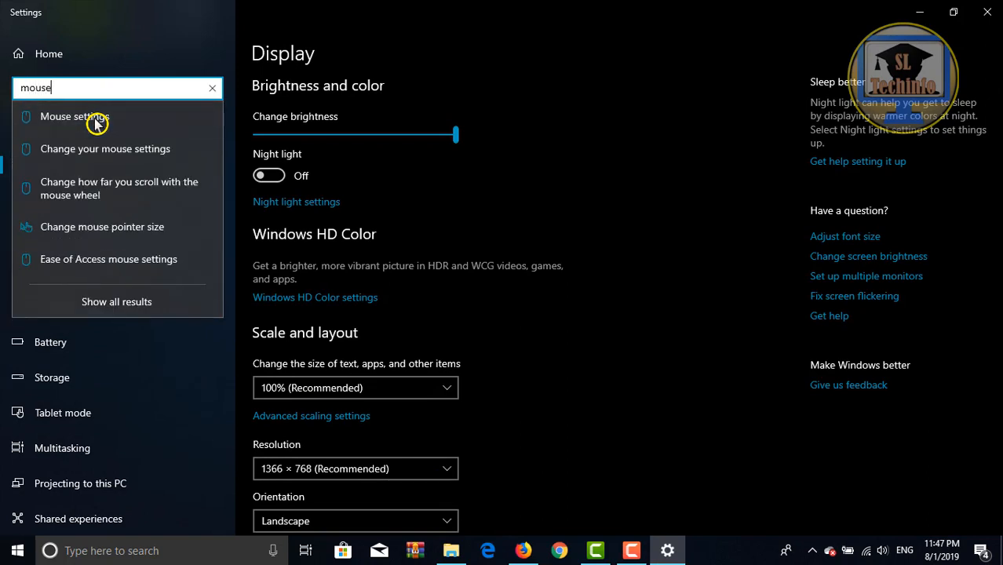
pyautogui.moveTo(104, 148)
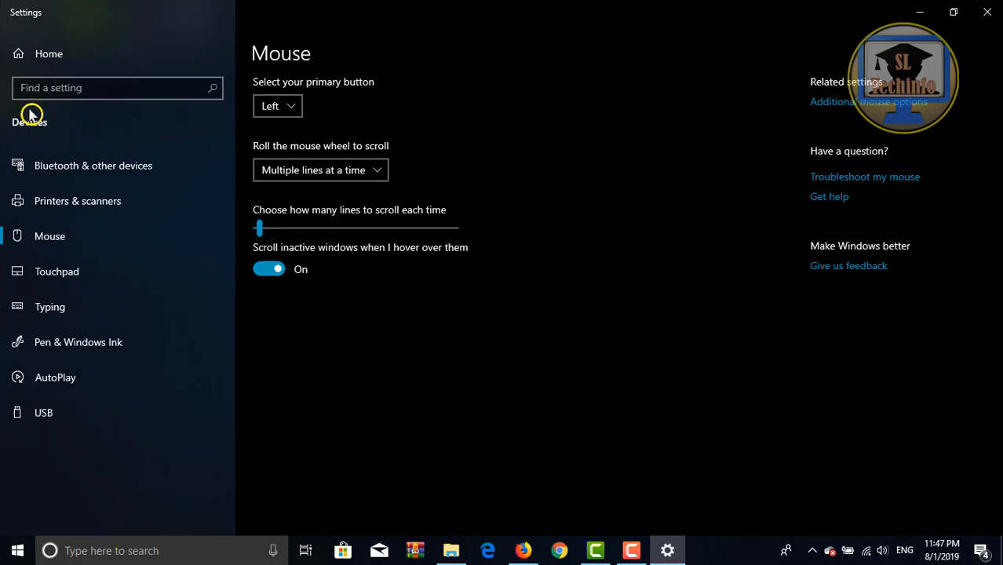
pyautogui.moveTo(834, 106)
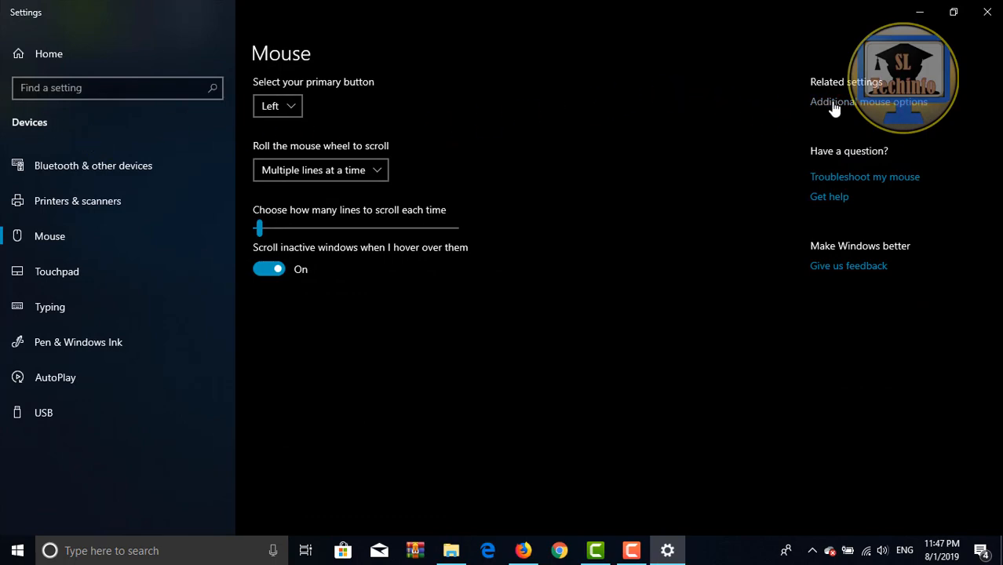
# Enable 'Show location of pointer when I press the CTRL key' in Pointer Options, apply it and confirm with OK.
pyautogui.click(868, 102)
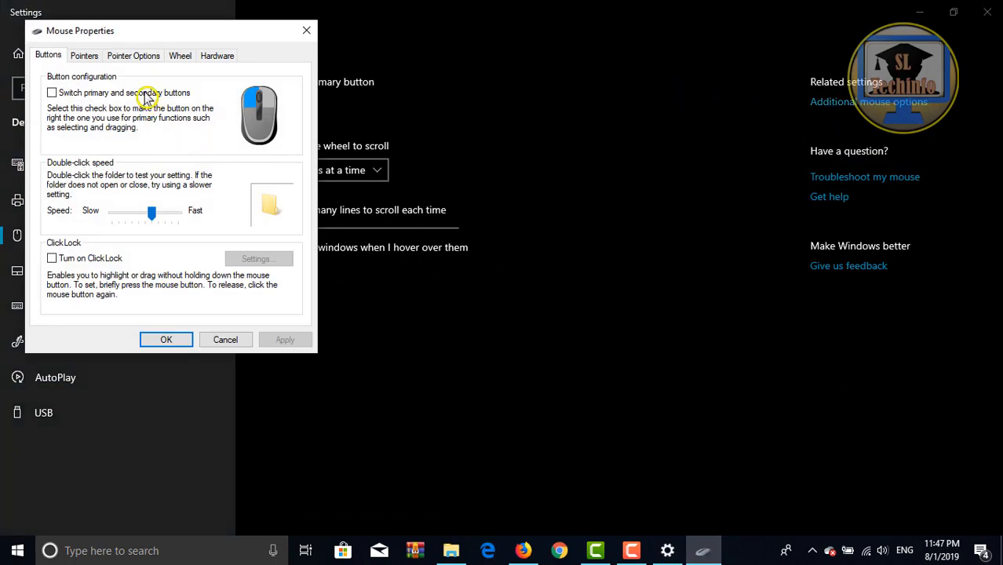
pyautogui.click(133, 55)
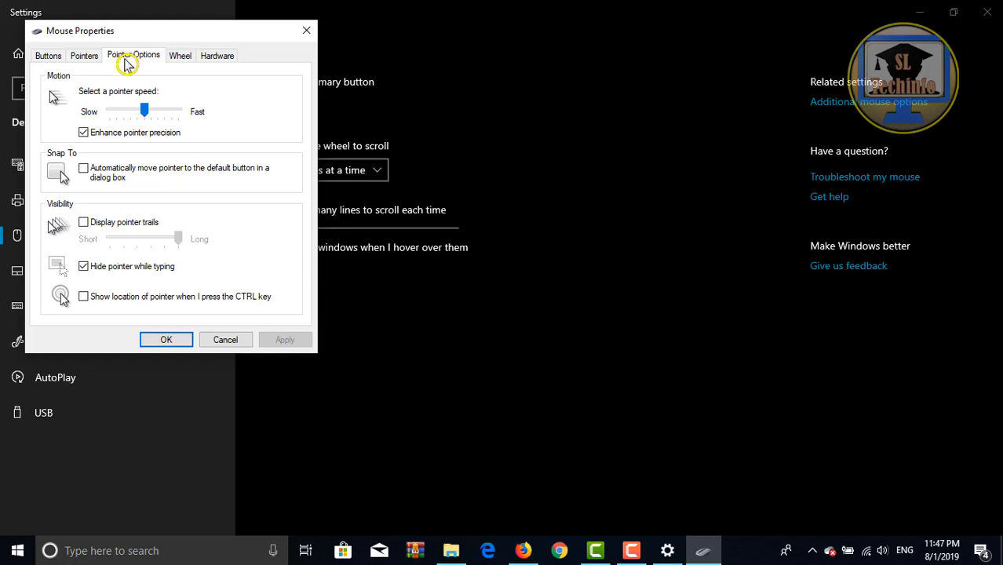
pyautogui.moveTo(84, 300)
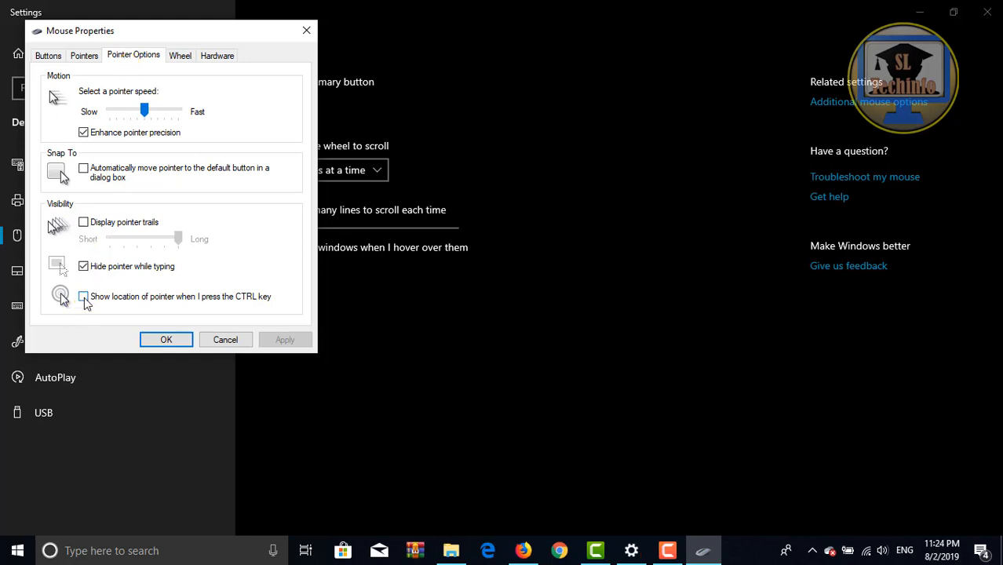
pyautogui.click(83, 296)
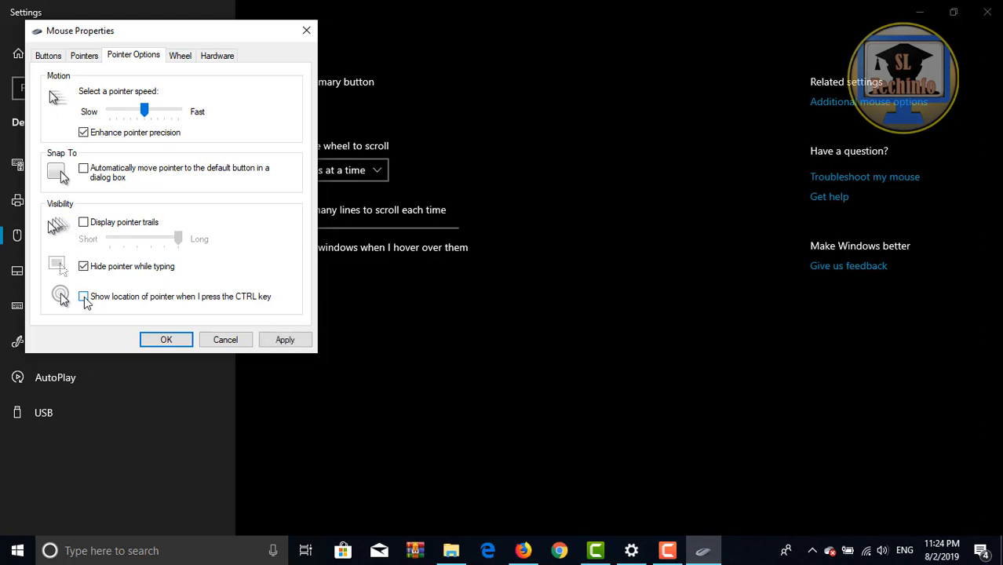
pyautogui.click(84, 297)
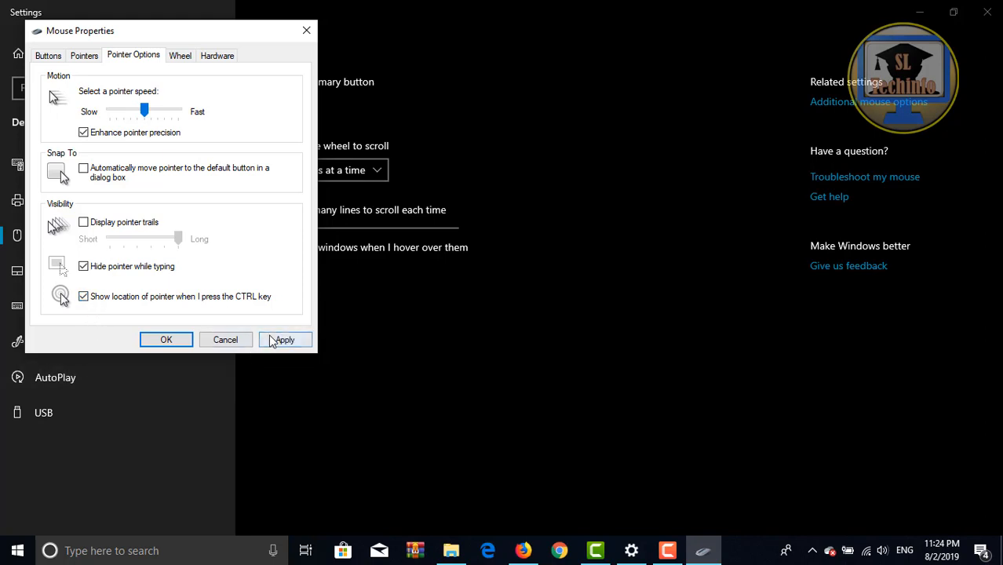
pyautogui.click(284, 339)
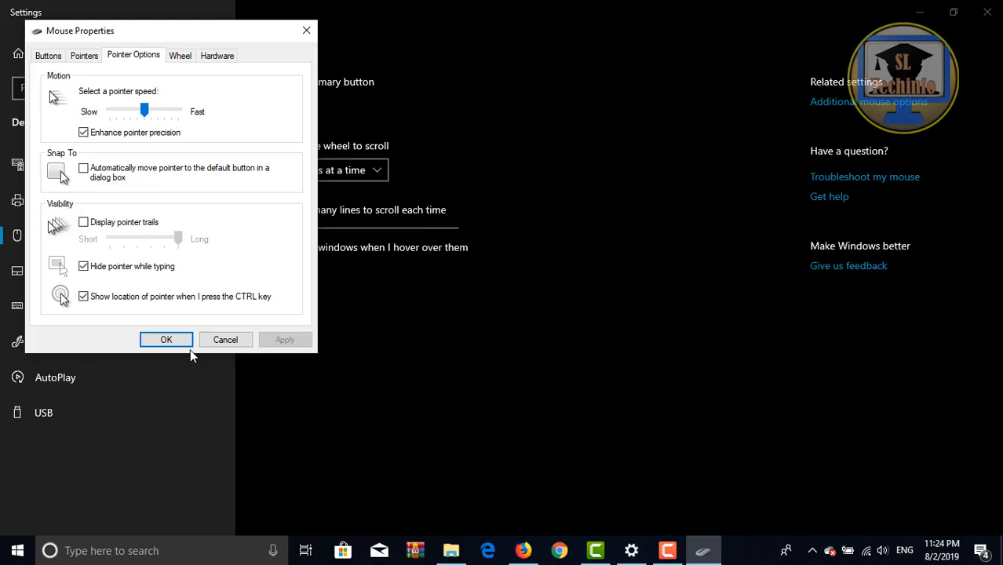
pyautogui.click(166, 339)
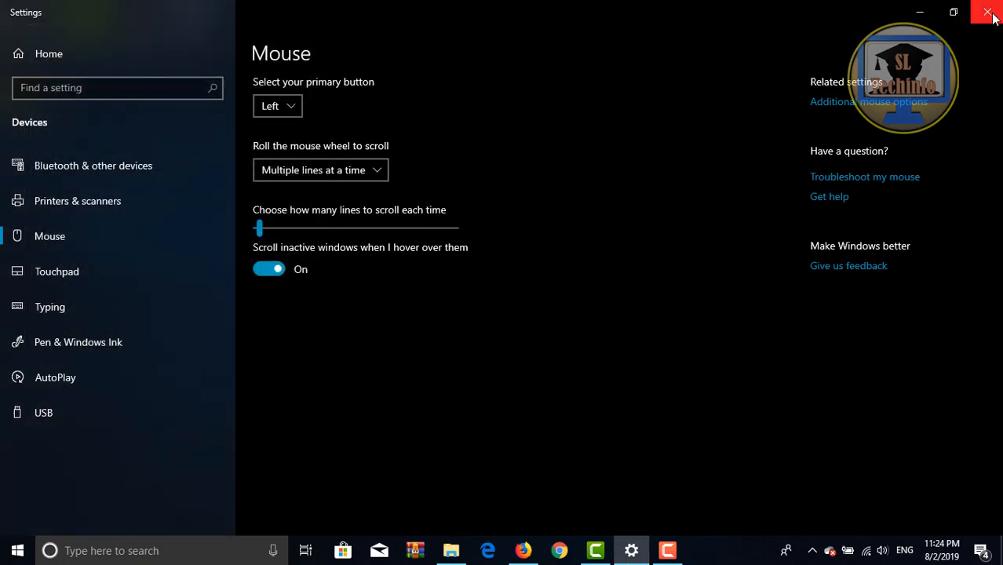
# Close the Settings window to return to the desktop.
pyautogui.click(988, 12)
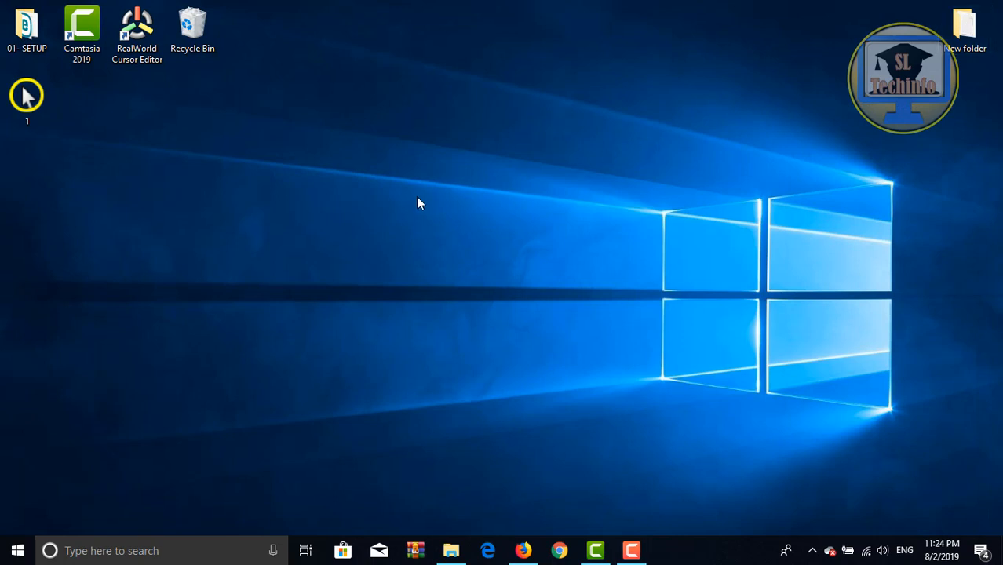
pyautogui.moveTo(234, 85)
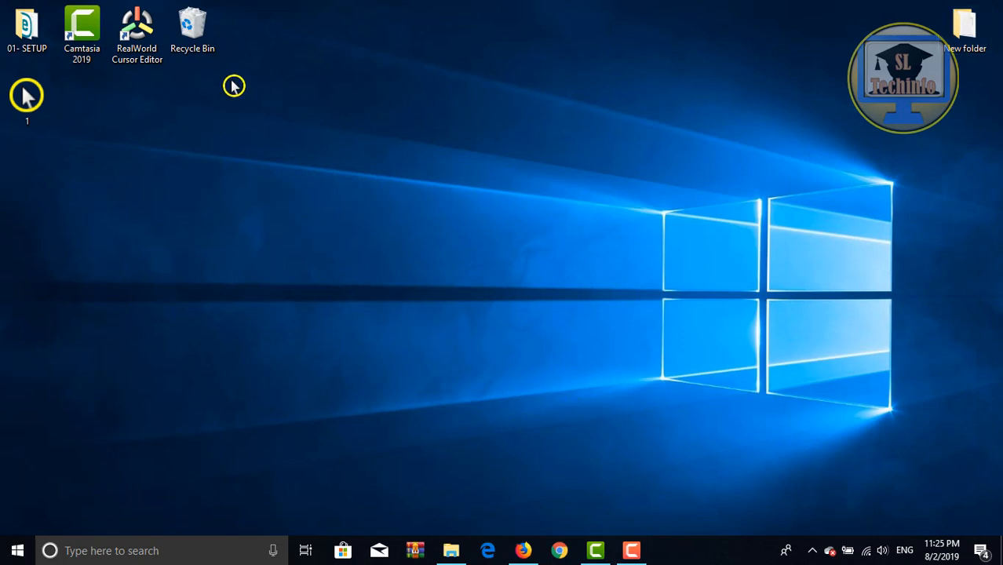
pyautogui.moveTo(192, 31)
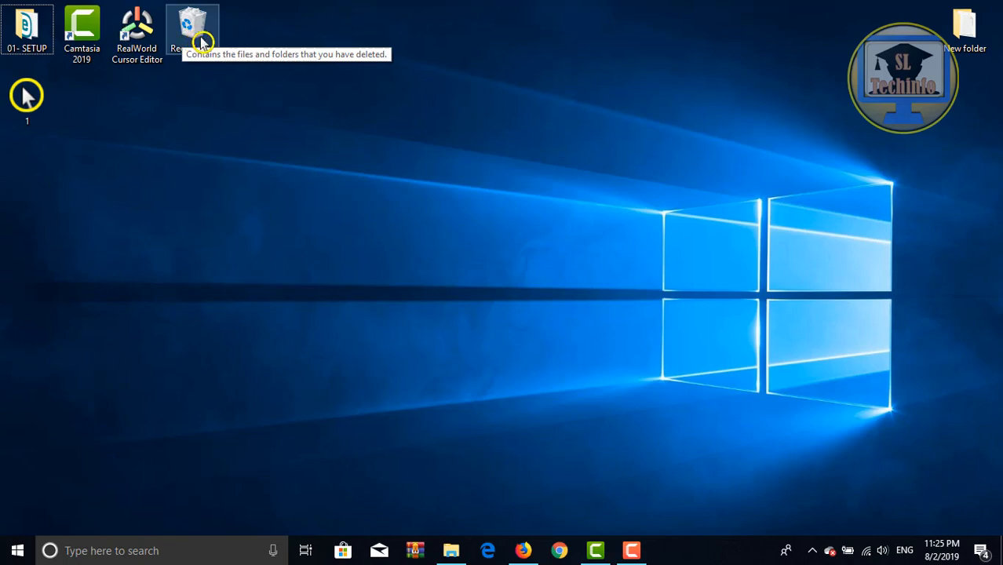
pyautogui.moveTo(192, 38)
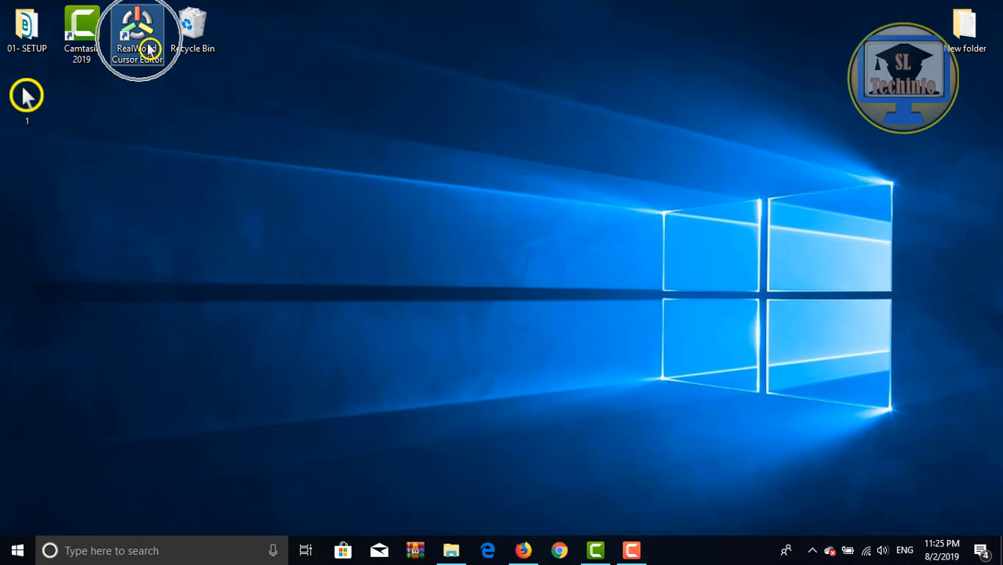
pyautogui.moveTo(149, 43)
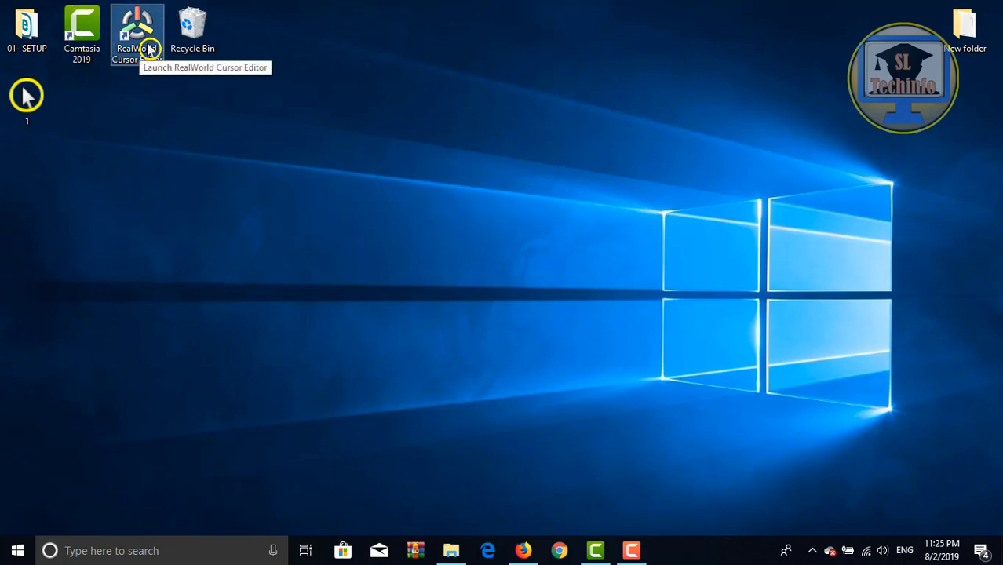
pyautogui.moveTo(373, 309)
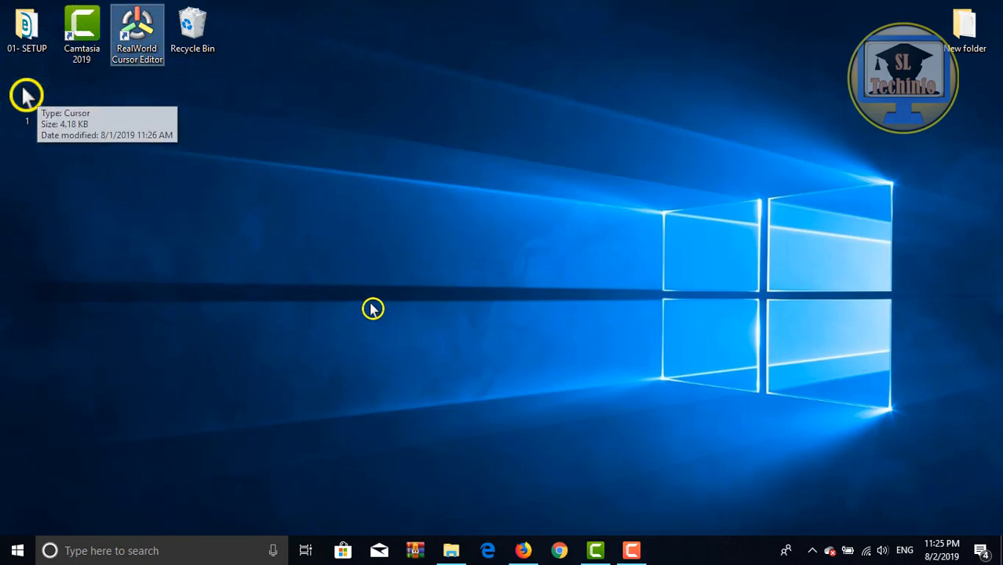
pyautogui.moveTo(377, 280)
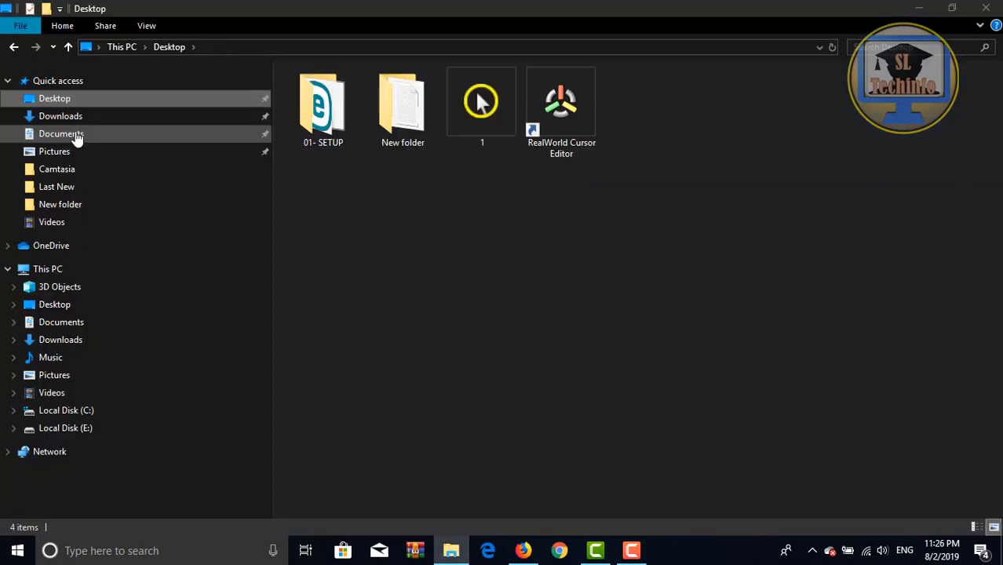
pyautogui.click(61, 133)
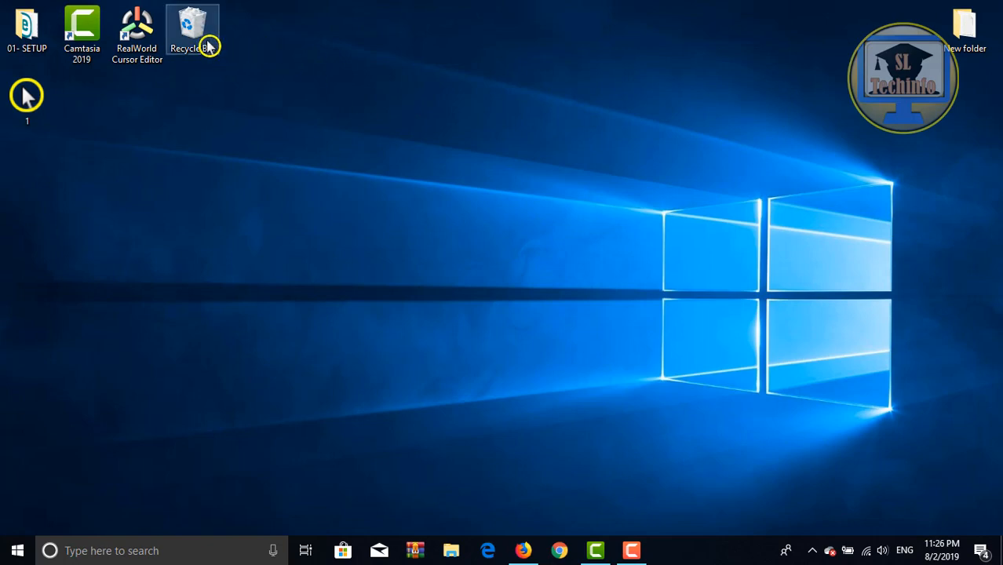
pyautogui.moveTo(441, 279)
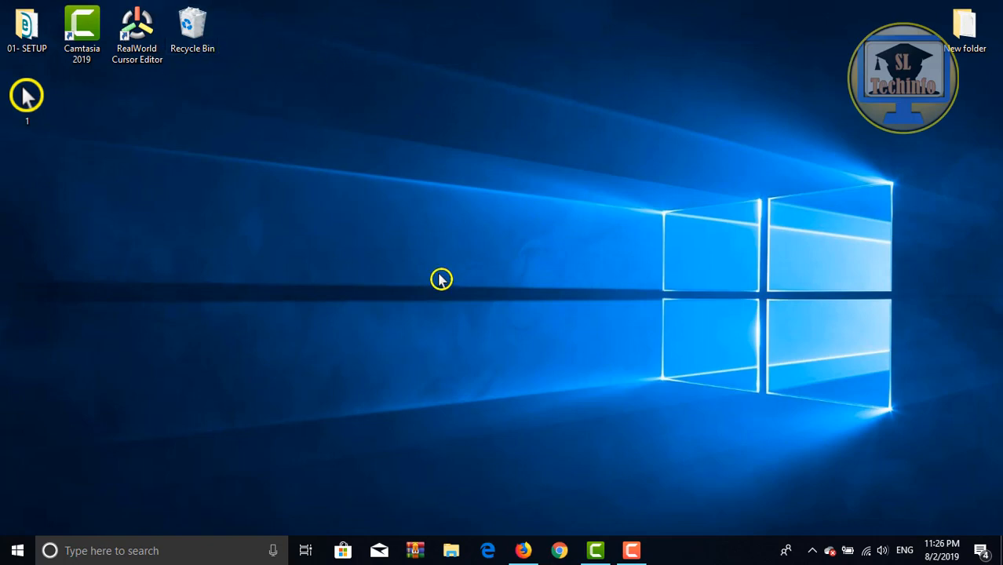